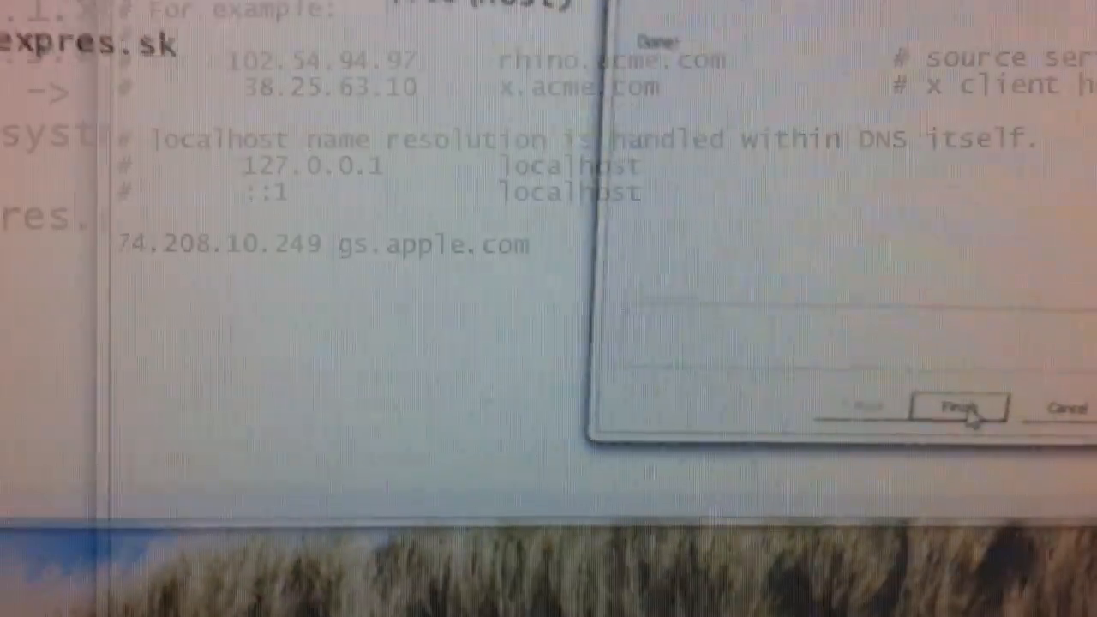
Close the finished setup dialog and confirm the hosts file line 74.208.10.249 gs.apple.com
left_click(958, 408)
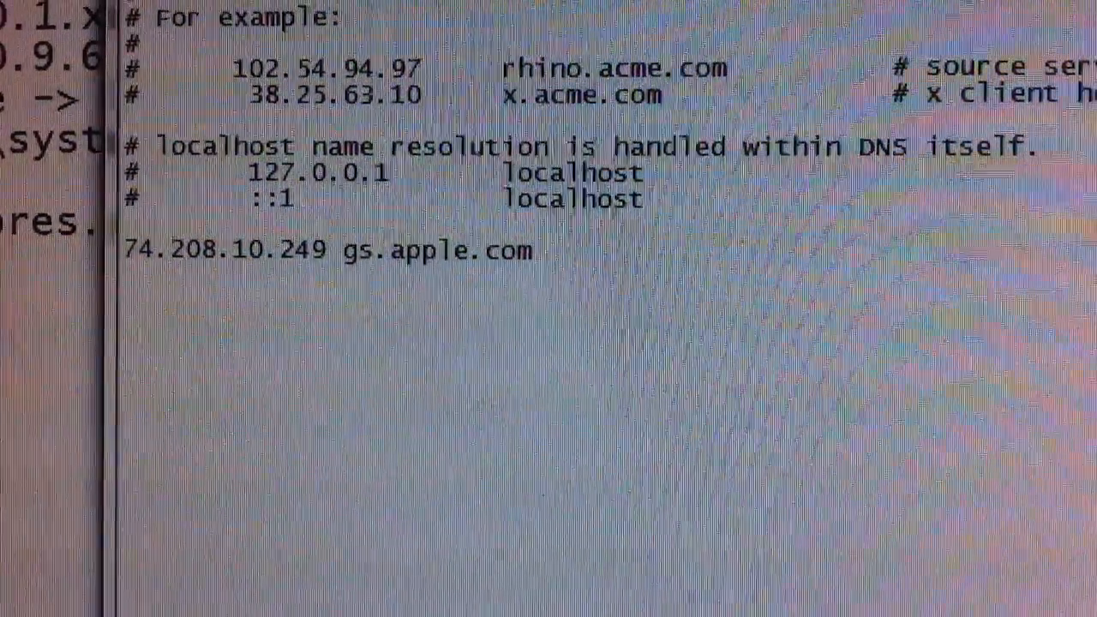
scroll("up", 3)
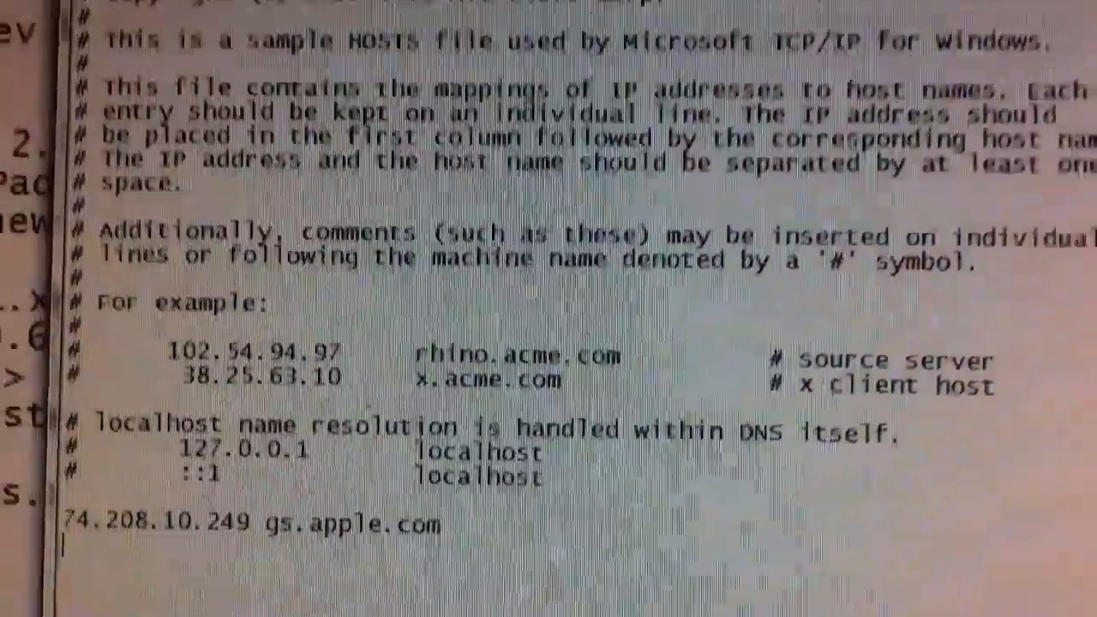
scroll("up", 3)
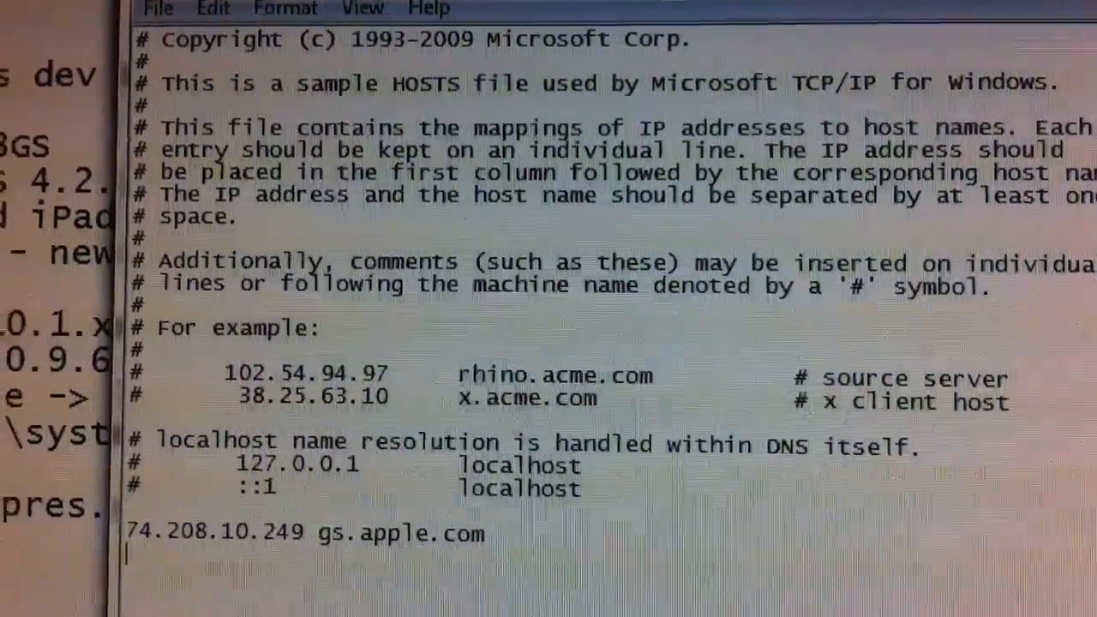
scroll("down", 3)
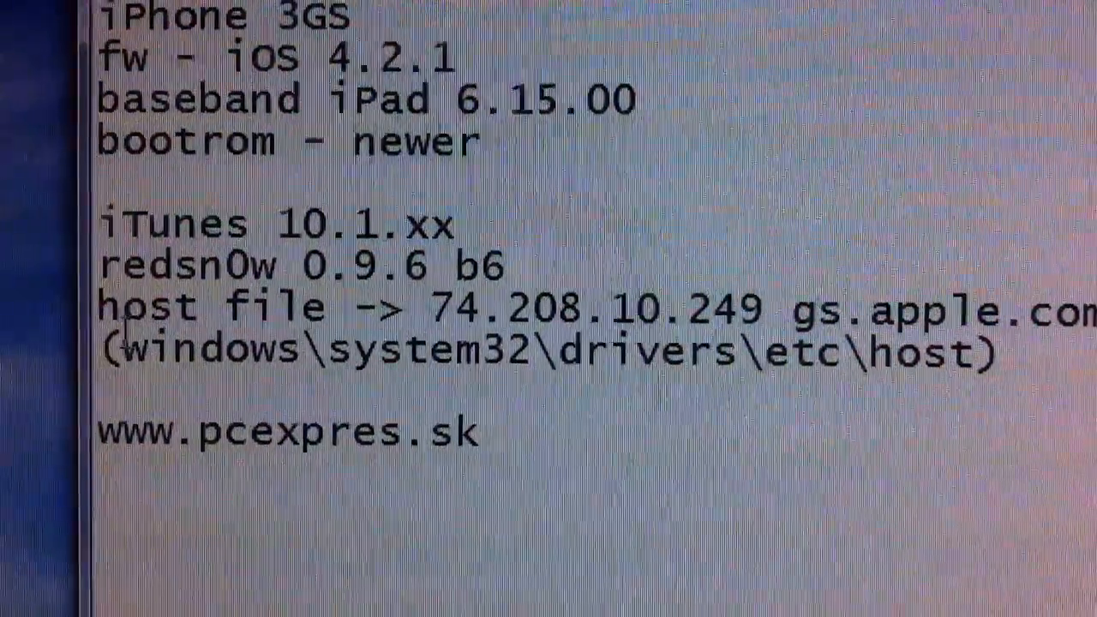
Bring the iTunes window forward, showing the iPhone-in-recovery-mode alert
left_click_drag(103, 350, 755, 350)
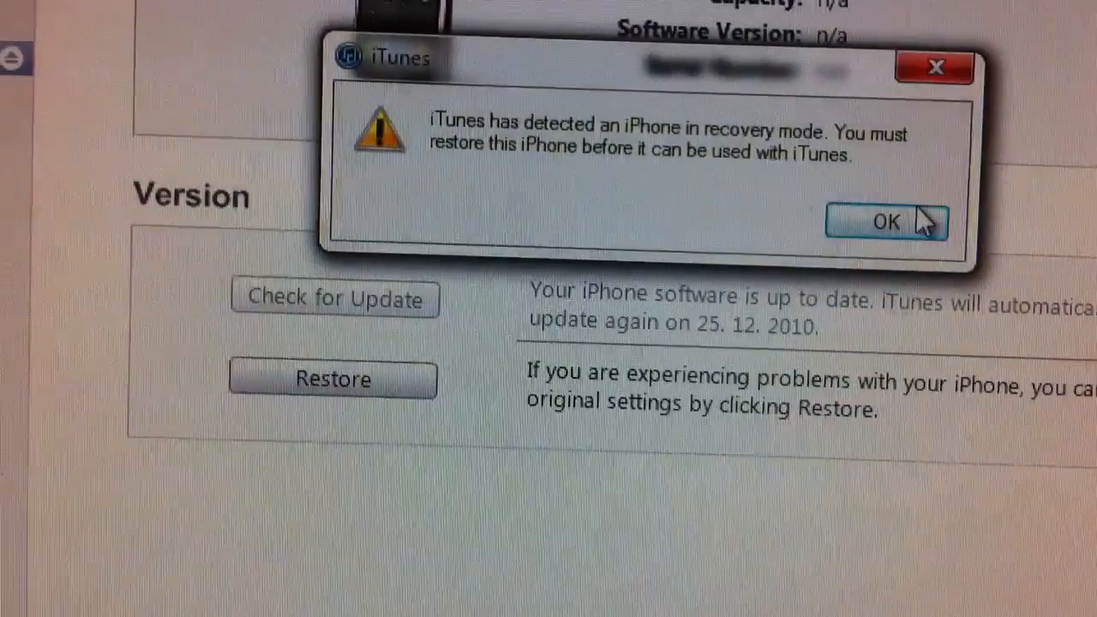
Acknowledge the recovery alert and confirm erasing and restoring the iPhone to iOS 4.2.1
left_click(886, 221)
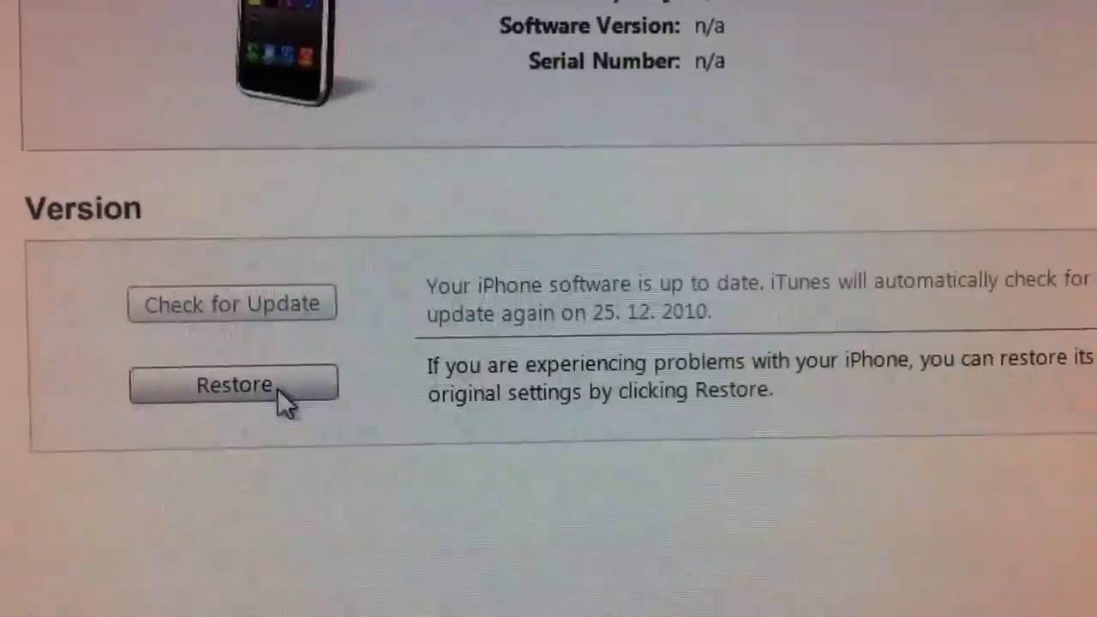
left_click(232, 384)
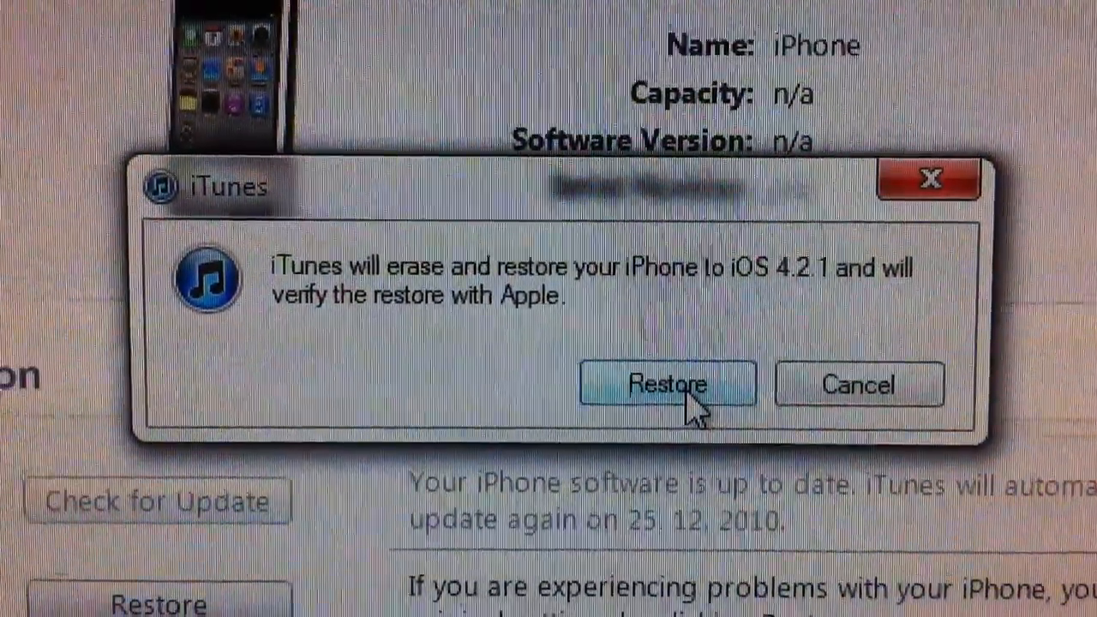
left_click(669, 384)
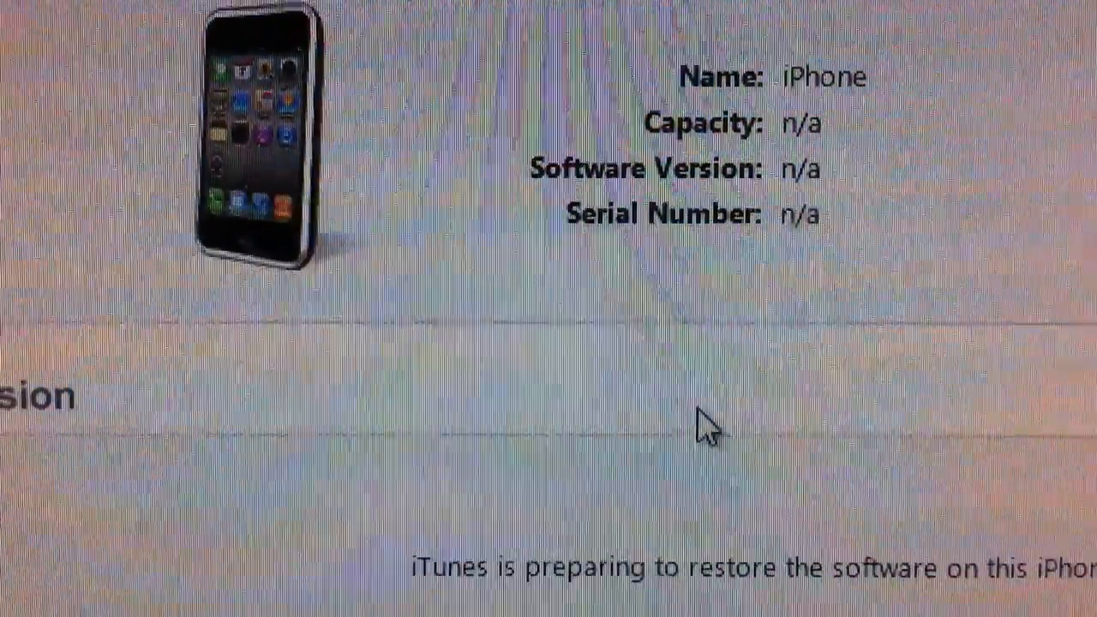